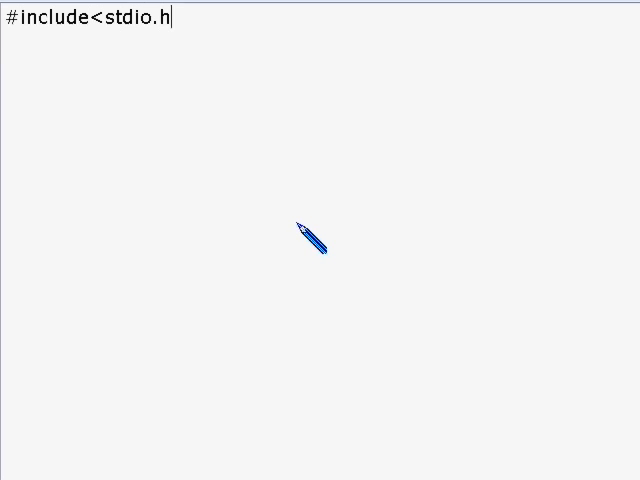
Finish #include<stdio.h> and add an int main() with braces and an indented body line
text(>)
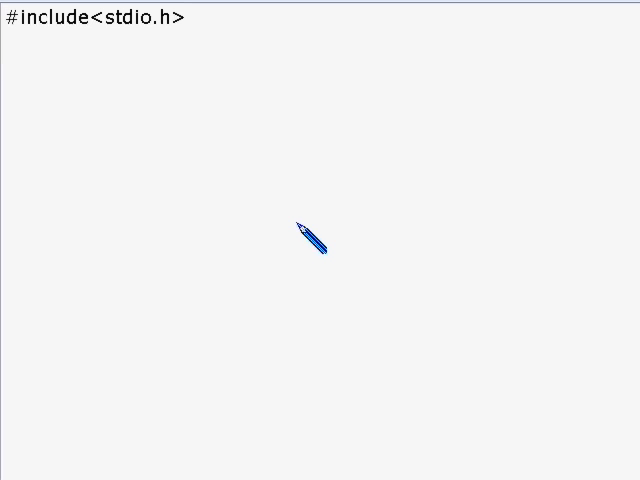
text(int mai)
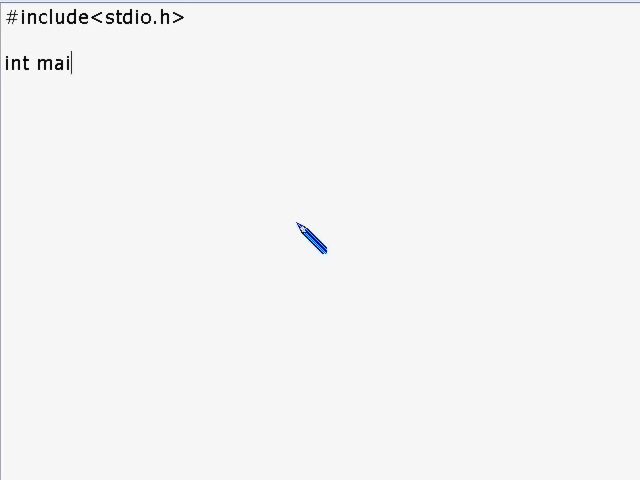
text(n())
text({)
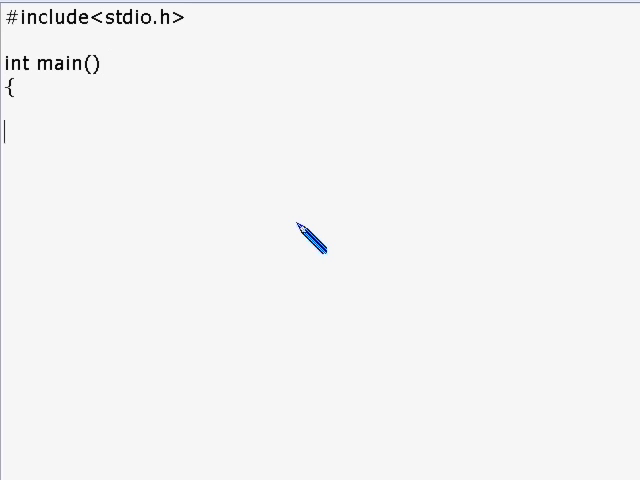
text(})
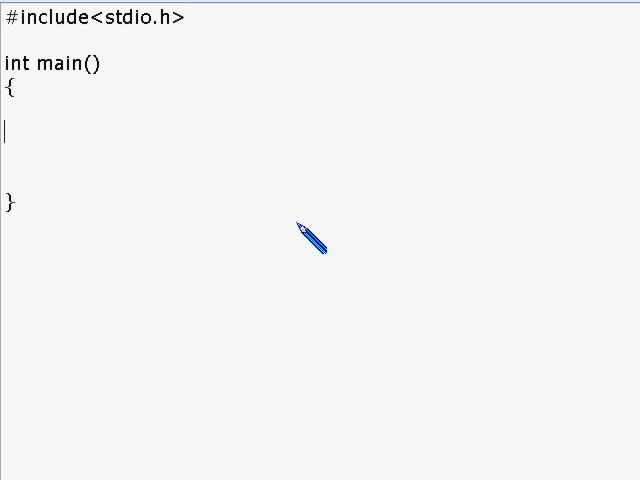
key(Tab)
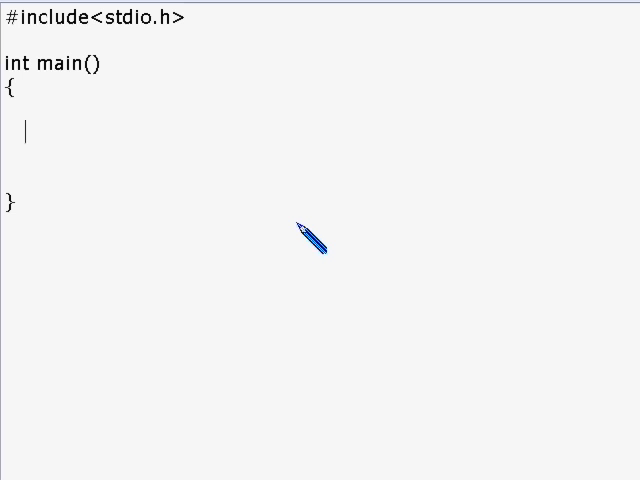
Inside main write char c; c = getchar(); putchar(c); to echo one character
text(c)
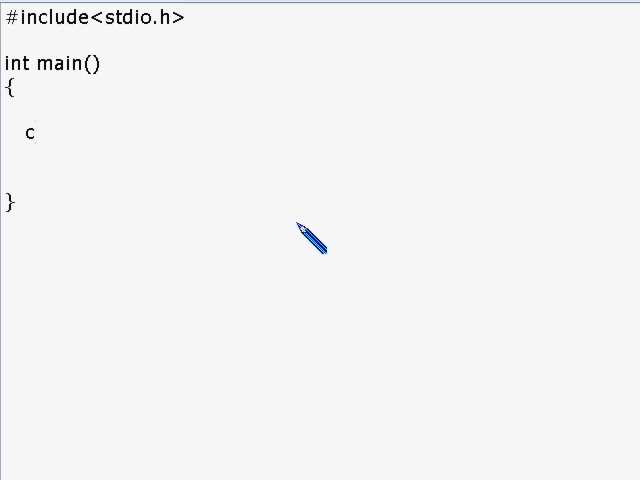
text(= getc)
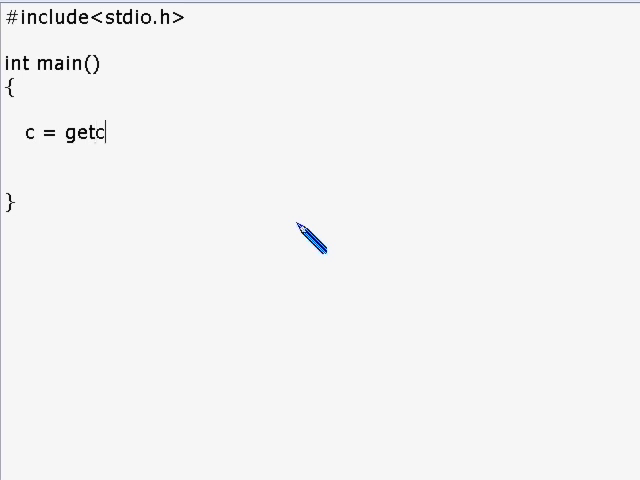
text(har()
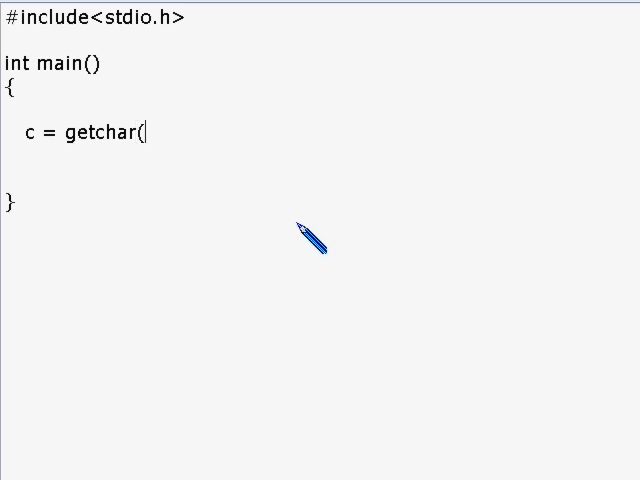
text())
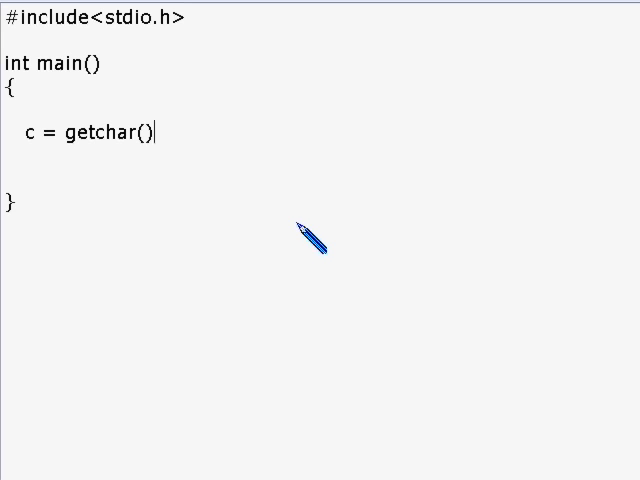
text(;)
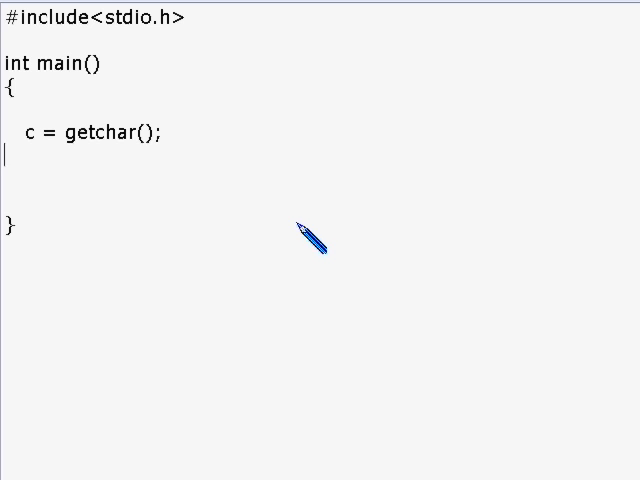
text(p)
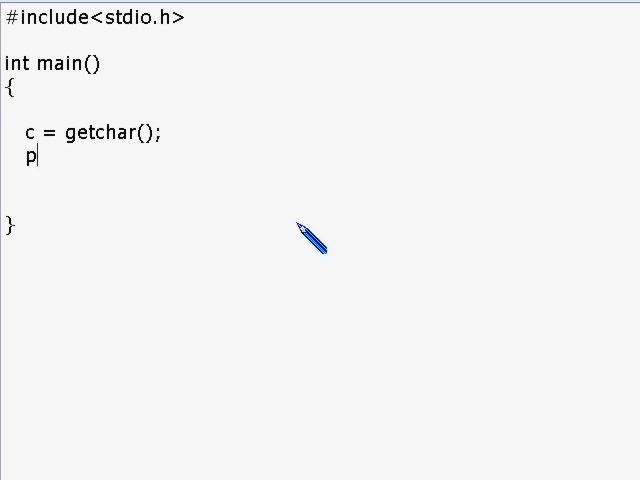
text(utc)
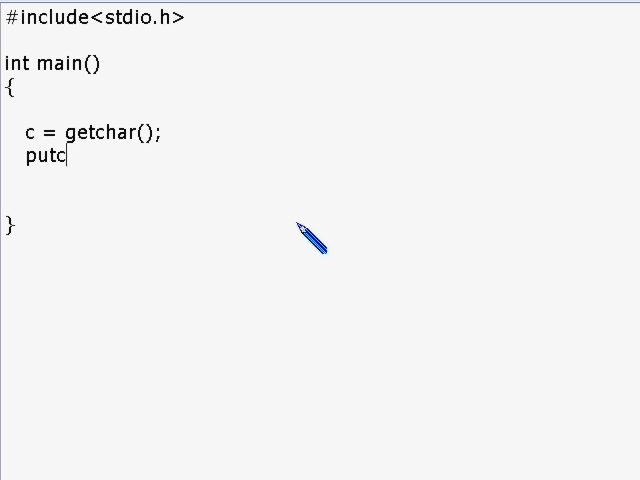
text(har()
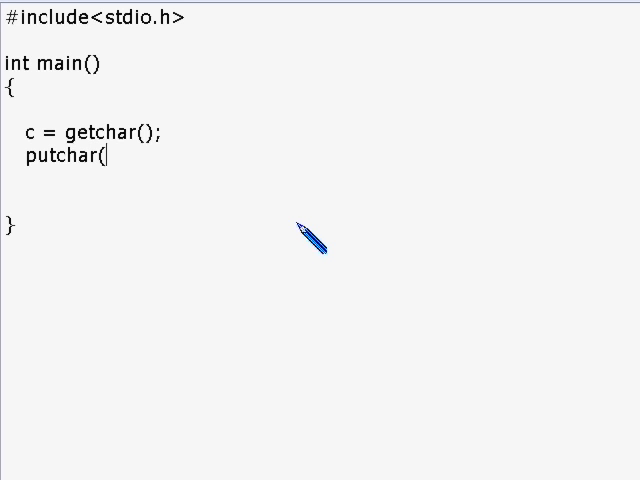
text(c);)
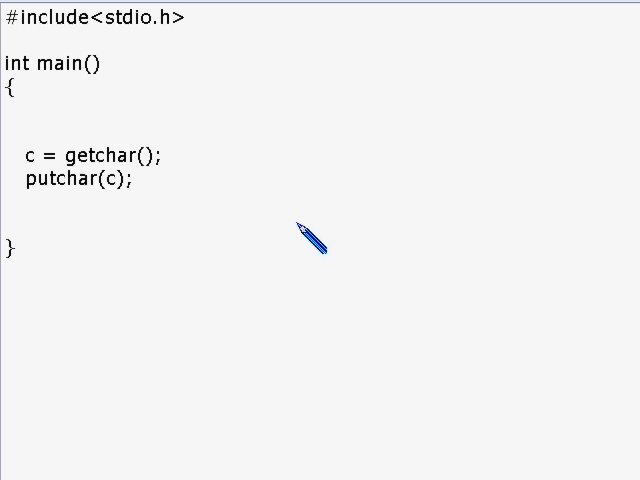
text(char)
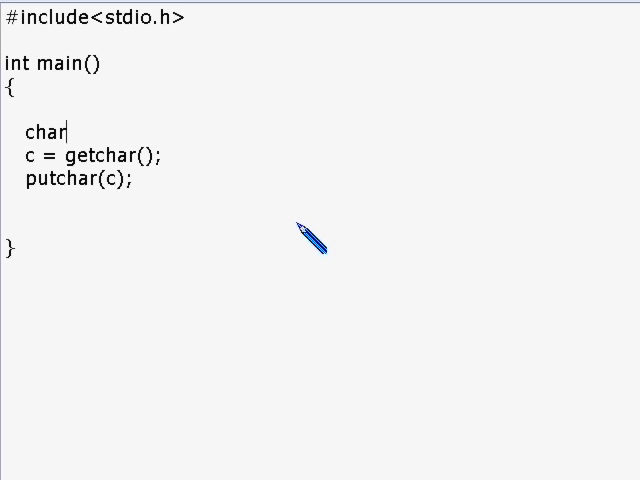
text(c;)
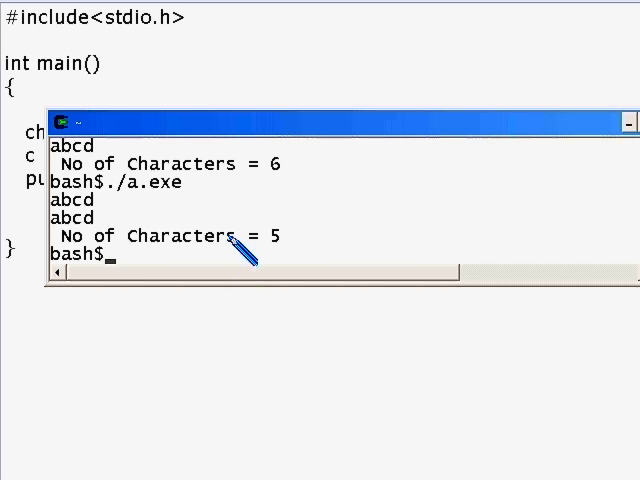
Compile Char_Manipulation.c with gcc, test the echo, and return to the source code
text(gcc)
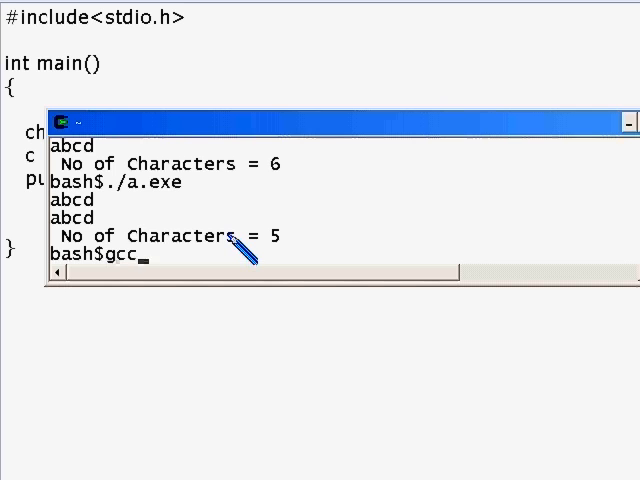
text(Char_Manipulation.c)
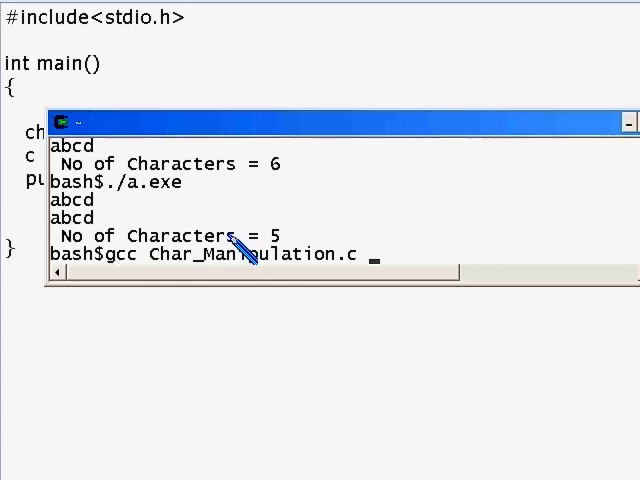
key(Return)
text(./a.exe)
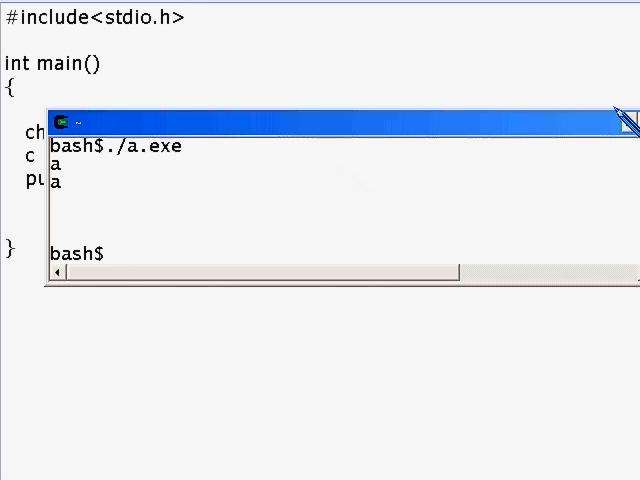
click(624, 118)
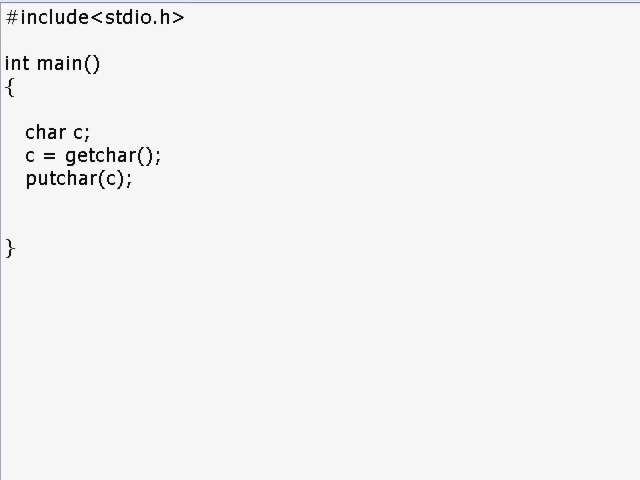
mouse_move(328, 332)
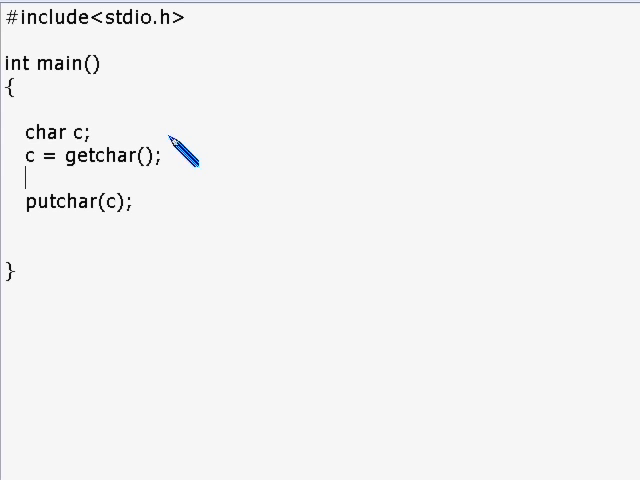
Wrap putchar(c); in a while() { ... } block with its closing brace
text(while)
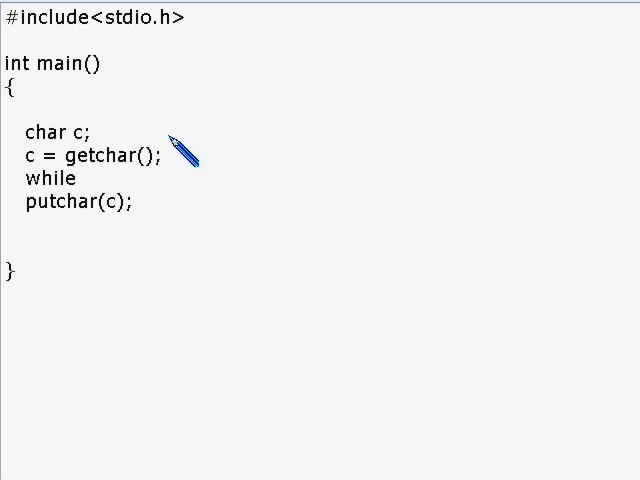
text(()
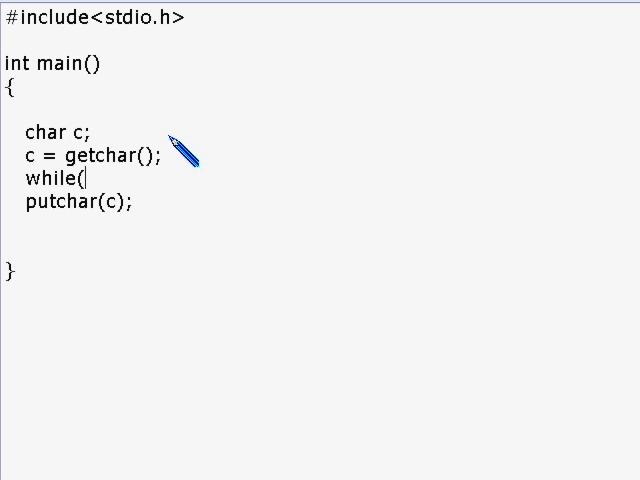
text())
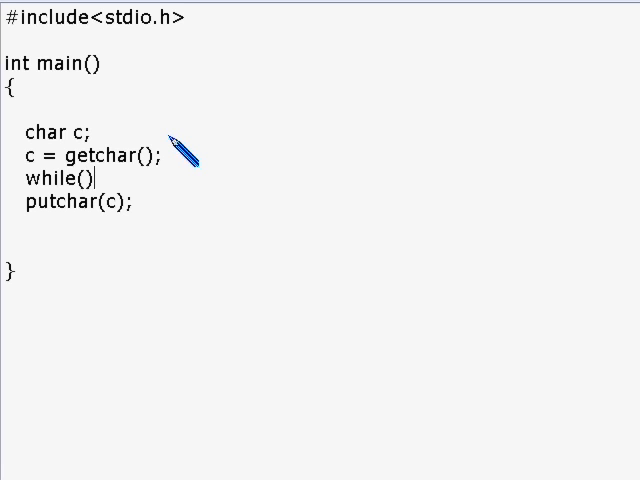
text({)
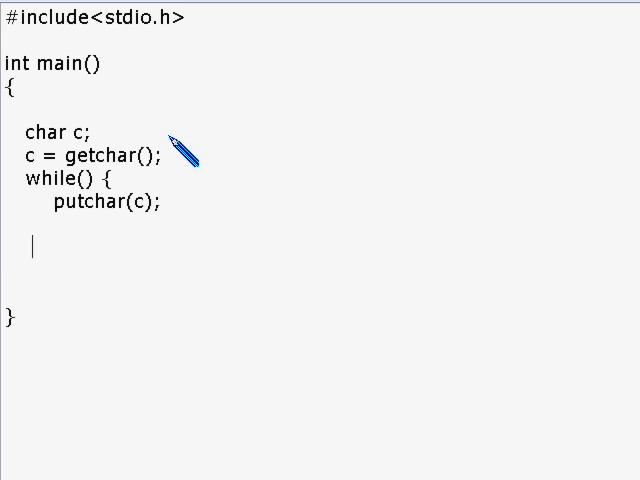
text(})
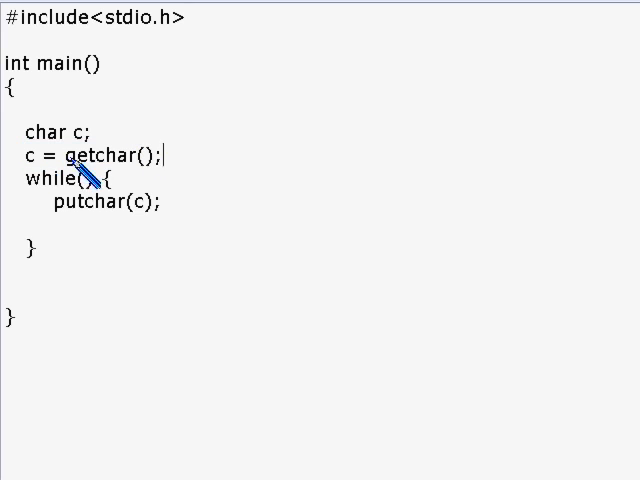
Fill in the while loop condition as c != EOF
drag(110, 180, 30, 250)
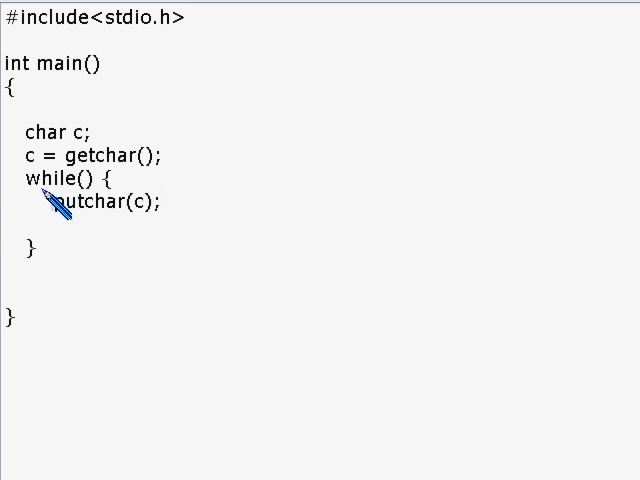
drag(52, 202, 164, 202)
text(c )
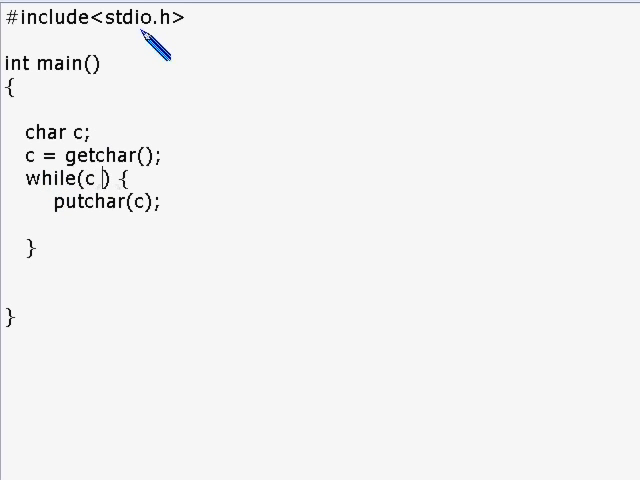
text(!=)
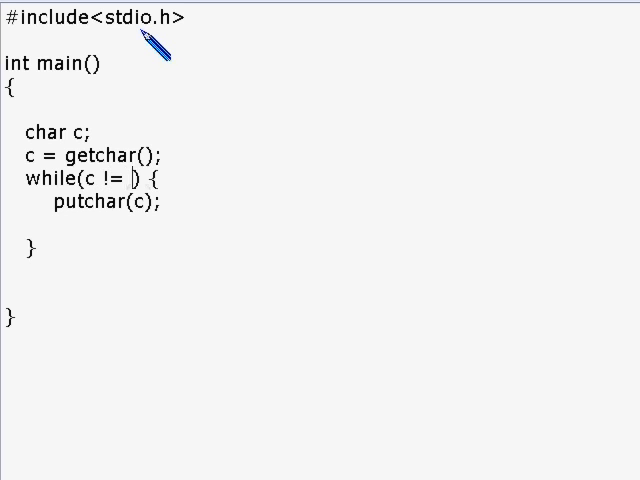
text(EOF)
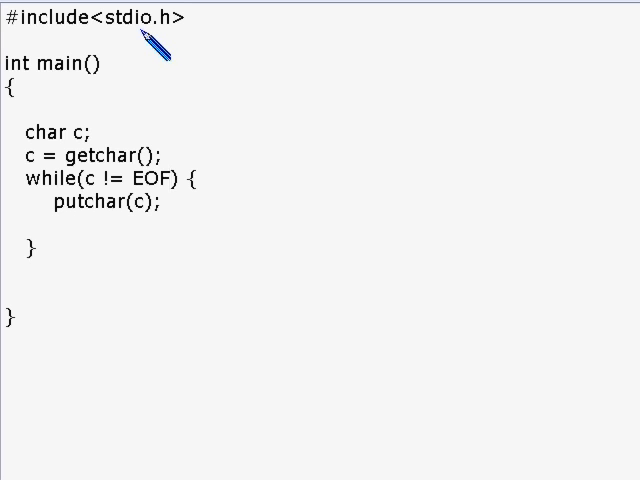
Add c = getchar(); on a new line inside the while loop above putchar(c);
click(172, 180)
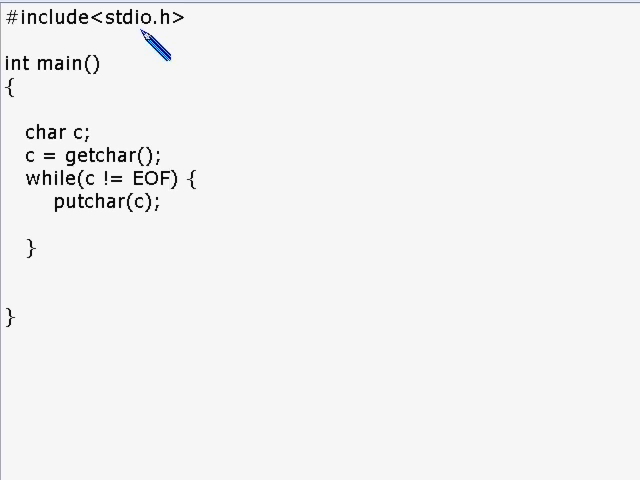
mouse_move(192, 120)
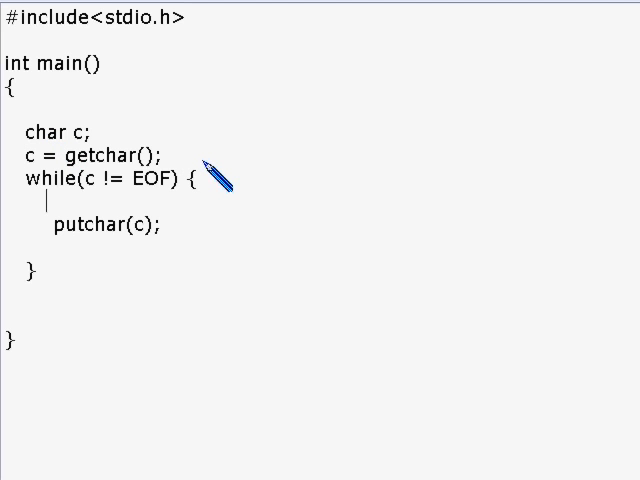
text(c =)
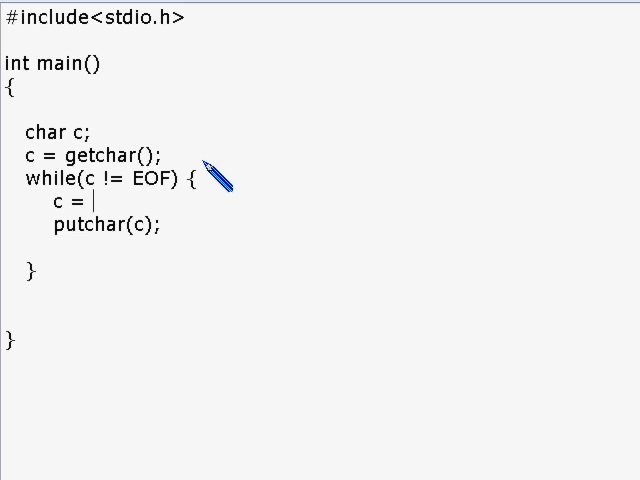
text(getchar)
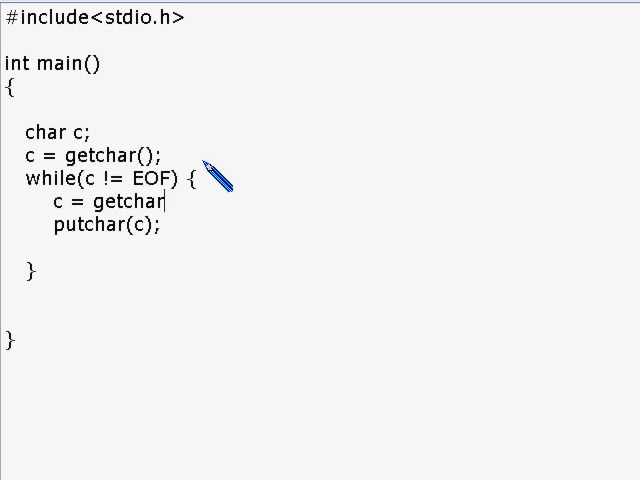
text(();)
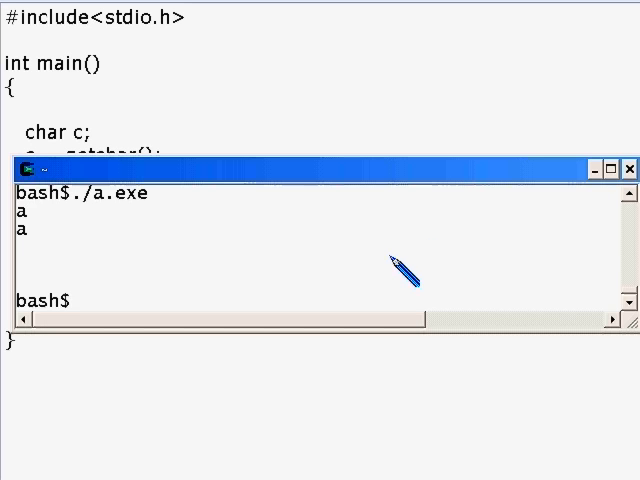
Recompile Char_Manipulation.c with gcc and run ./a.exe, feeding it letters abcdef
click(628, 168)
text(./a.exe)
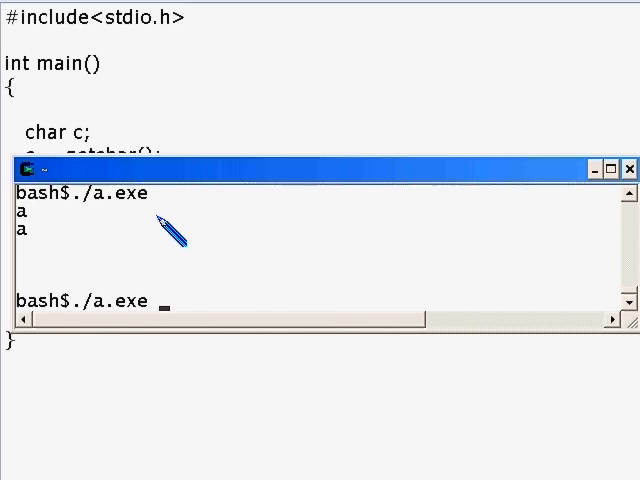
text(gcc Char_Manipulation.c)
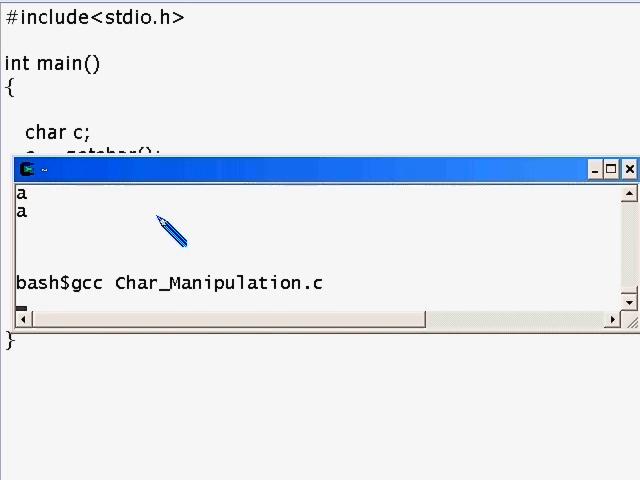
text(./a.exe)
text(abcd)
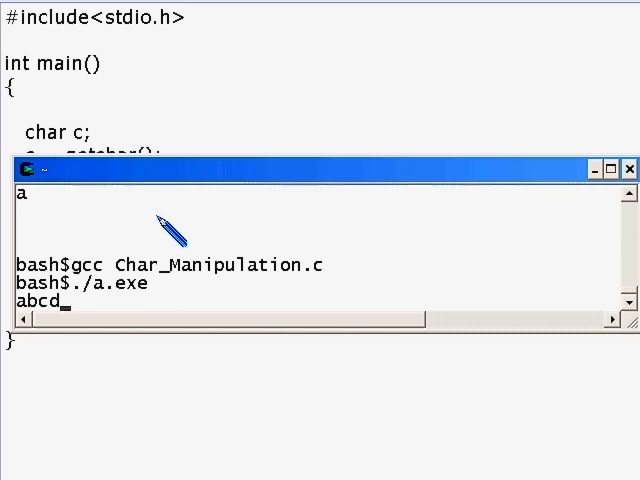
text(efbcdefÿbash$)
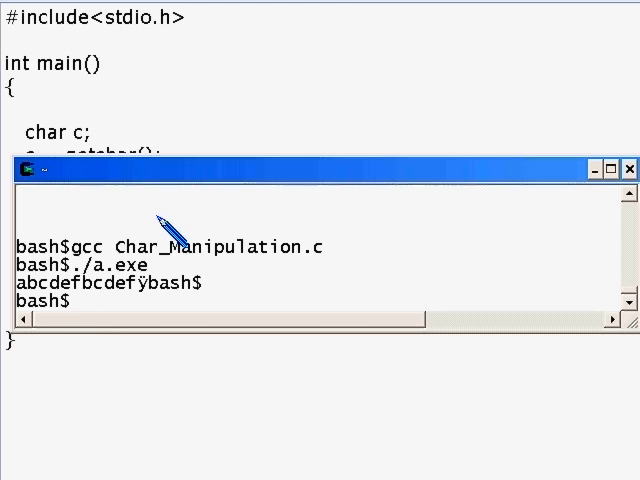
mouse_move(140, 290)
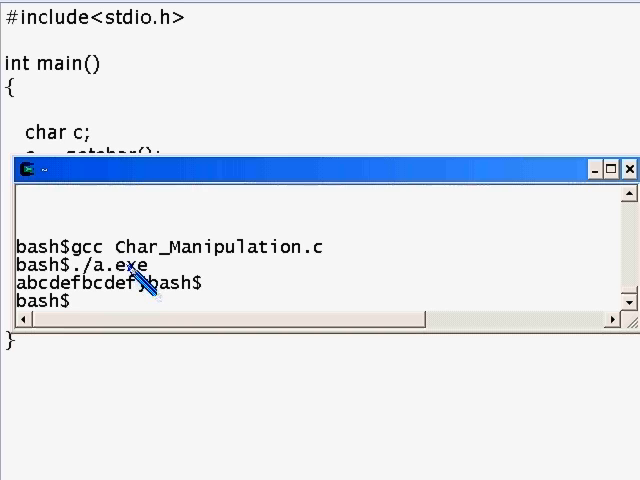
mouse_move(150, 296)
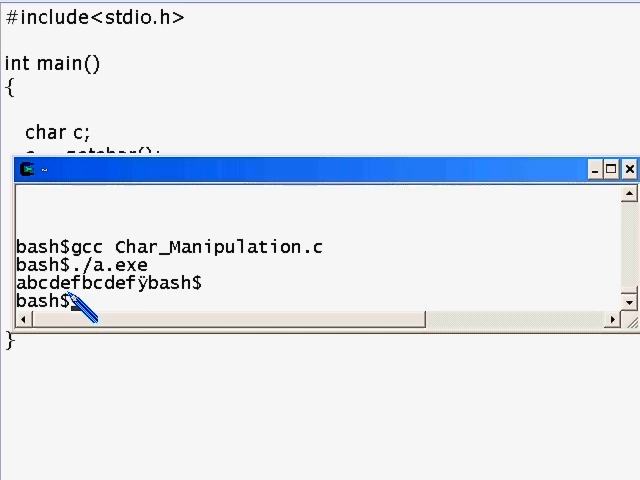
Run ./a.exe again entering single letters per line, then return to the source code
text(/a.exe)
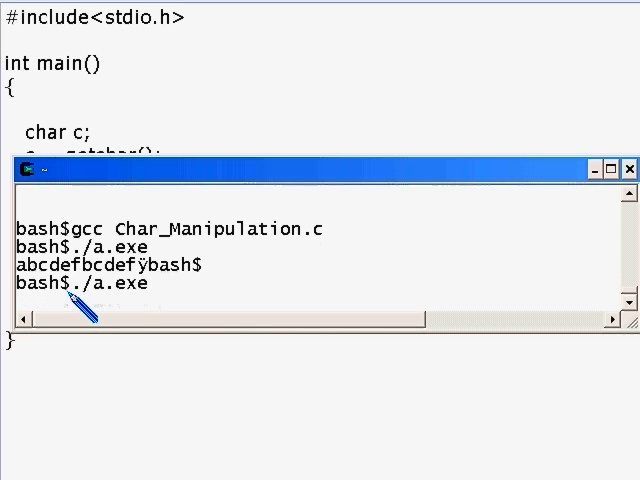
text(a)
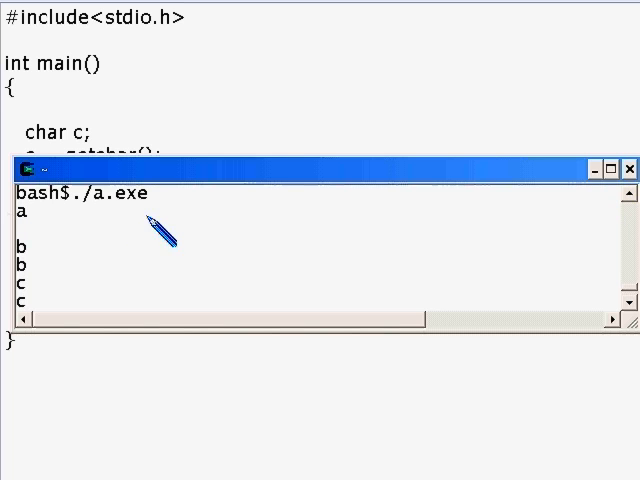
click(628, 168)
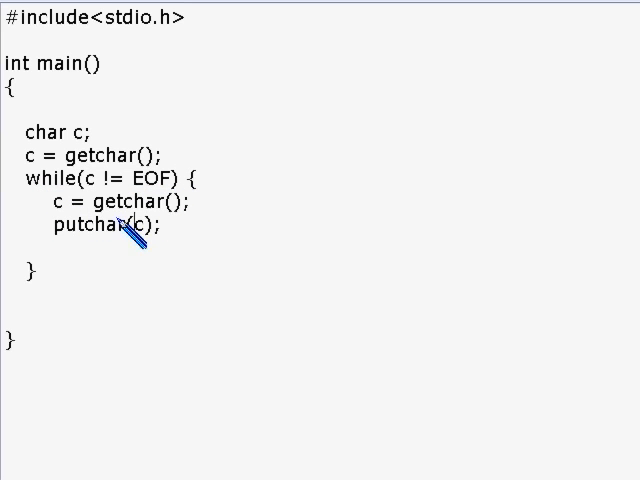
Switch to the Cygwin terminal to recompile Char_Manipulation.c with gcc
double_click(100, 226)
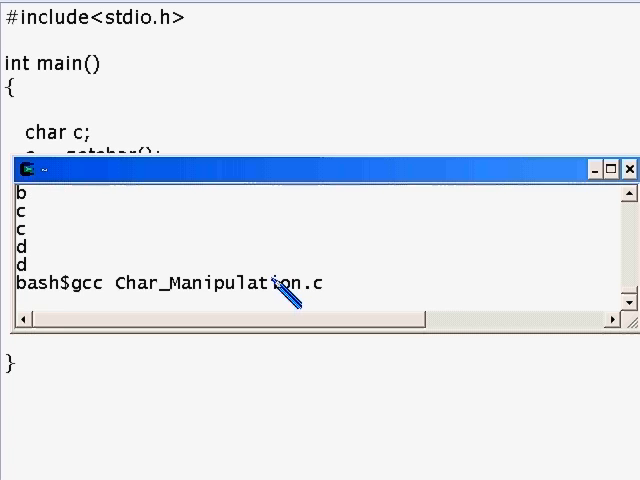
Run ./a.exe once more and switch back to the source code
text(./a.exe)
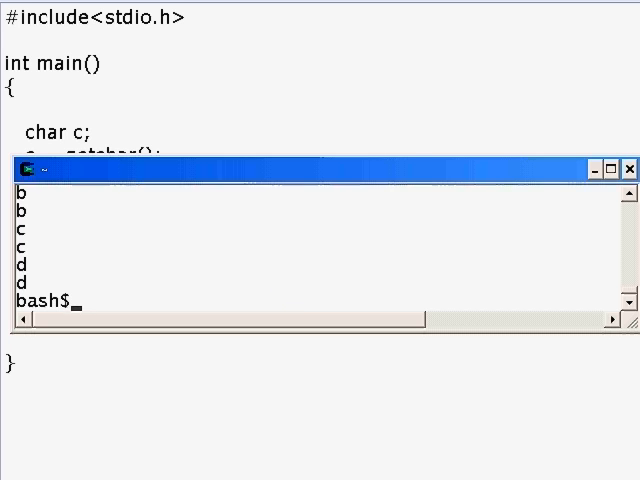
click(628, 168)
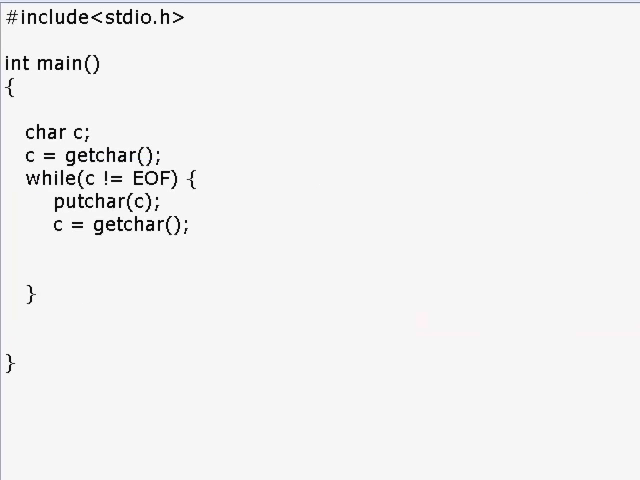
mouse_move(122, 232)
text(= getchar()
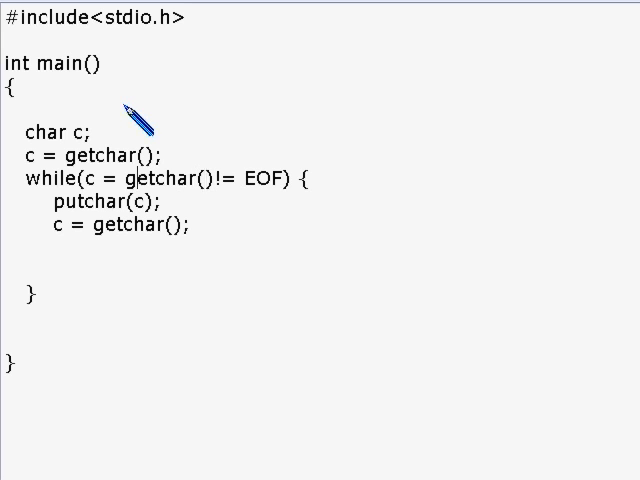
Rewrite the loop condition as while((c = getchar()) != EOF)
text(()
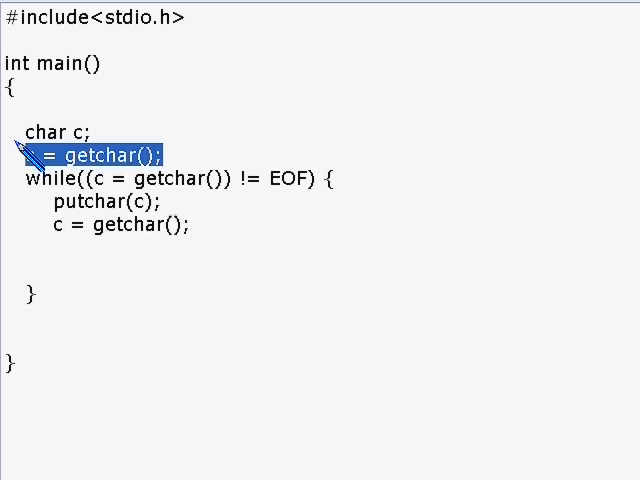
Delete both standalone c = getchar(); lines, leaving only putchar(c); in the loop
key(Delete)
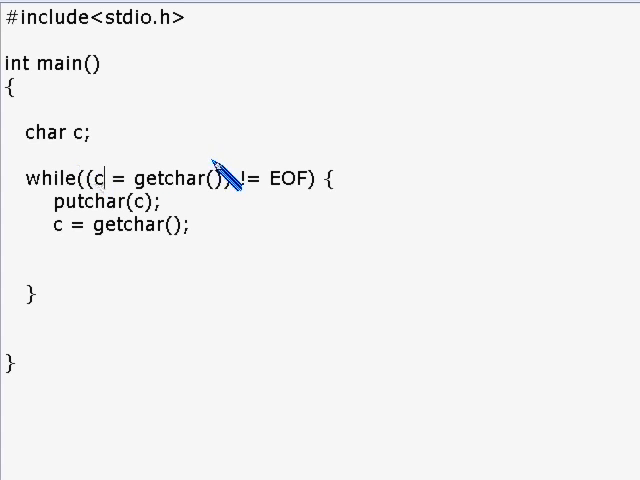
drag(126, 180, 224, 180)
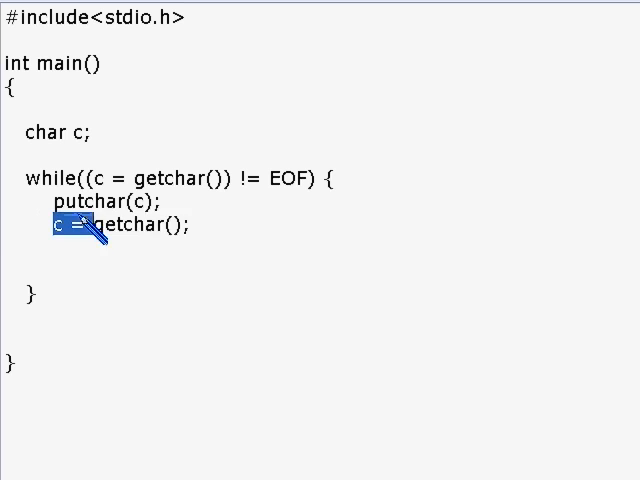
key(Delete)
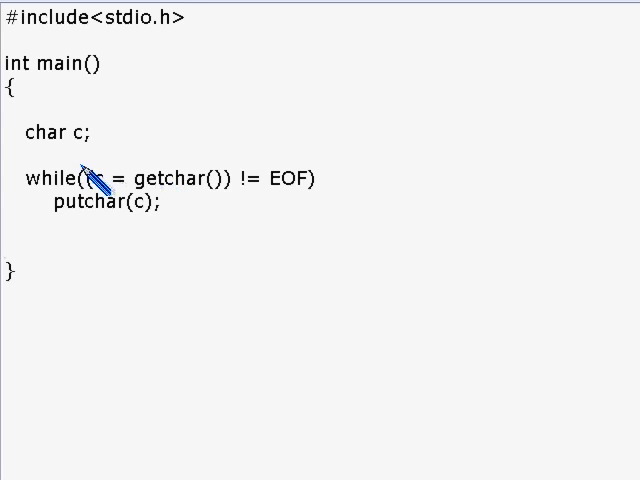
drag(90, 178, 220, 178)
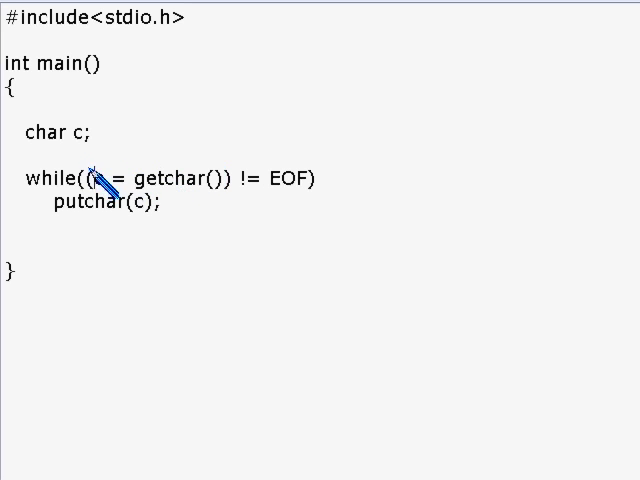
drag(96, 180, 230, 180)
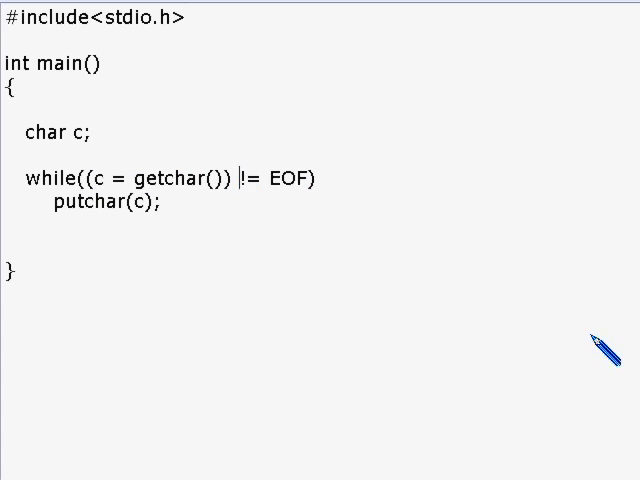
mouse_move(600, 356)
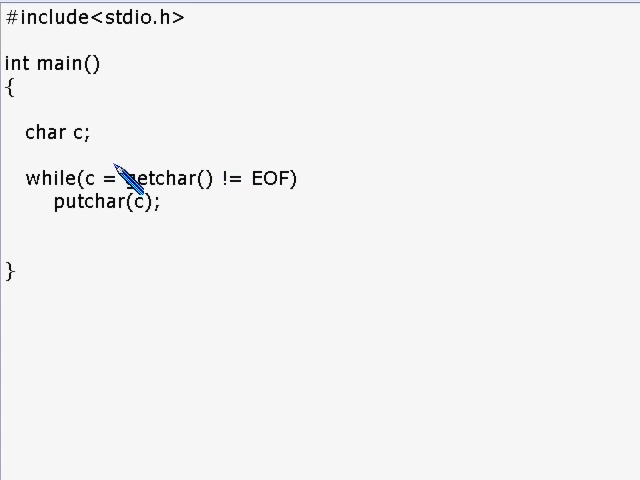
drag(124, 178, 300, 178)
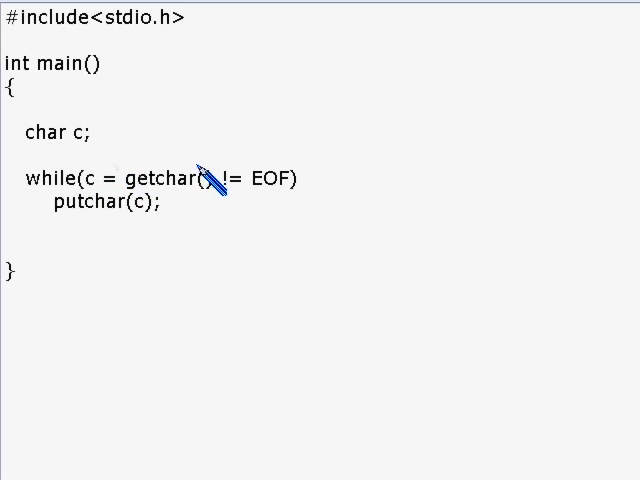
drag(140, 178, 290, 178)
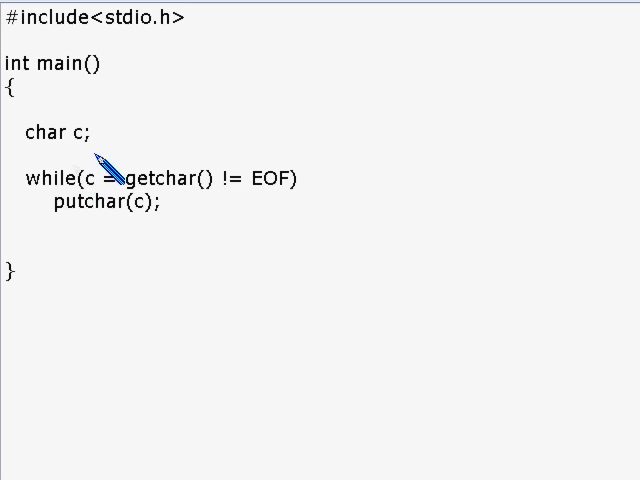
text())
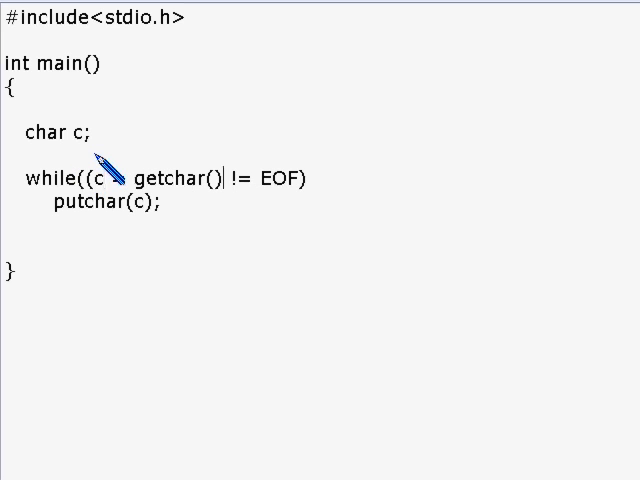